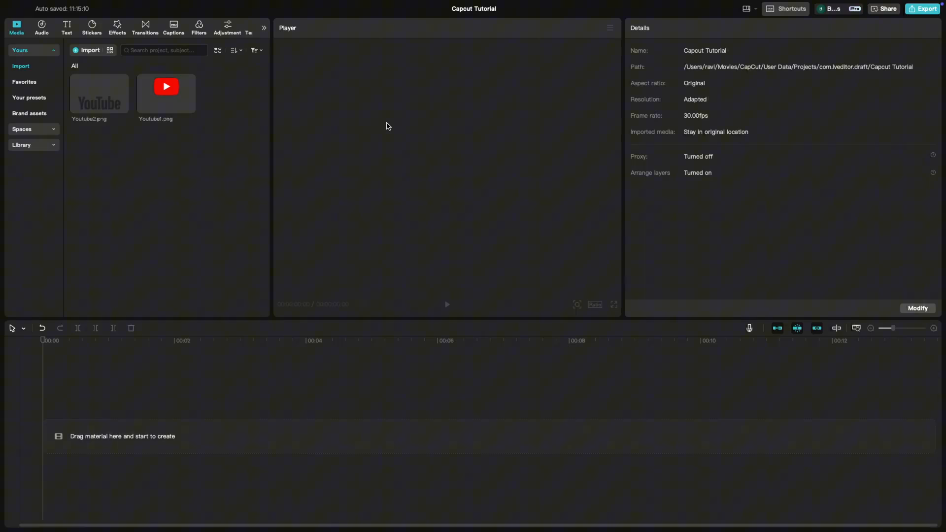
mouse_move(135, 190)
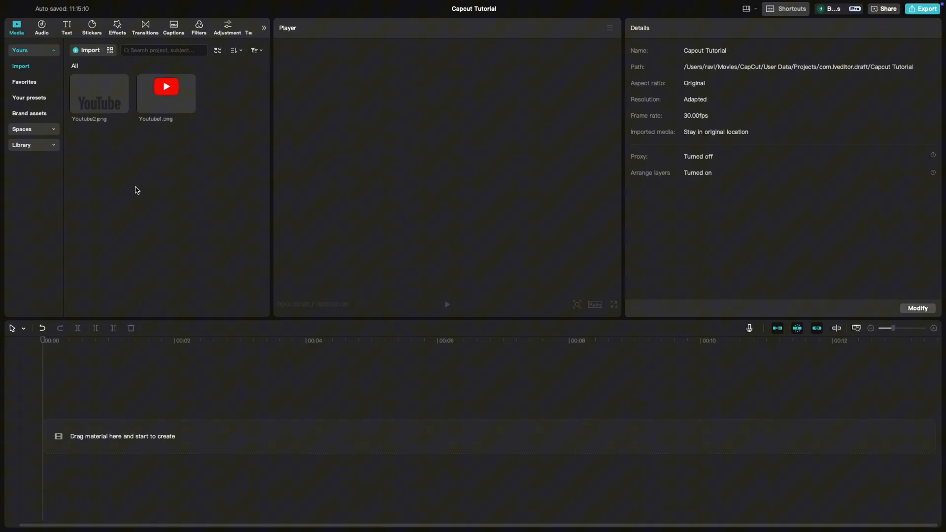
mouse_move(76, 150)
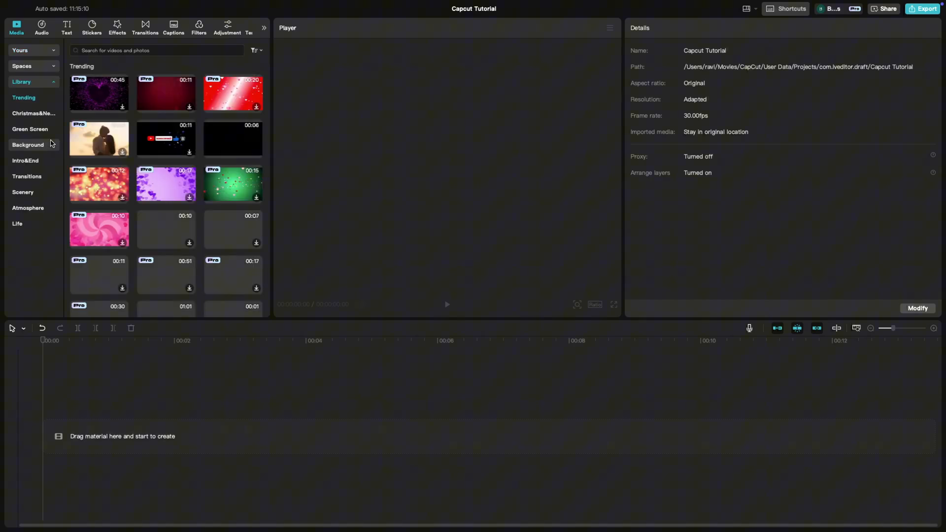
Find the grey stripes motion background in the Library and add it to the timeline
scroll(down, 3)
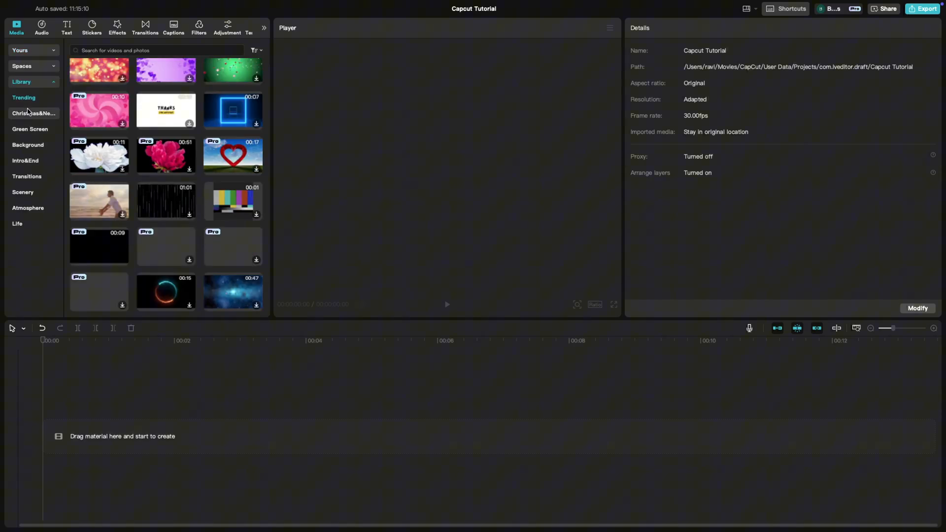
click(28, 145)
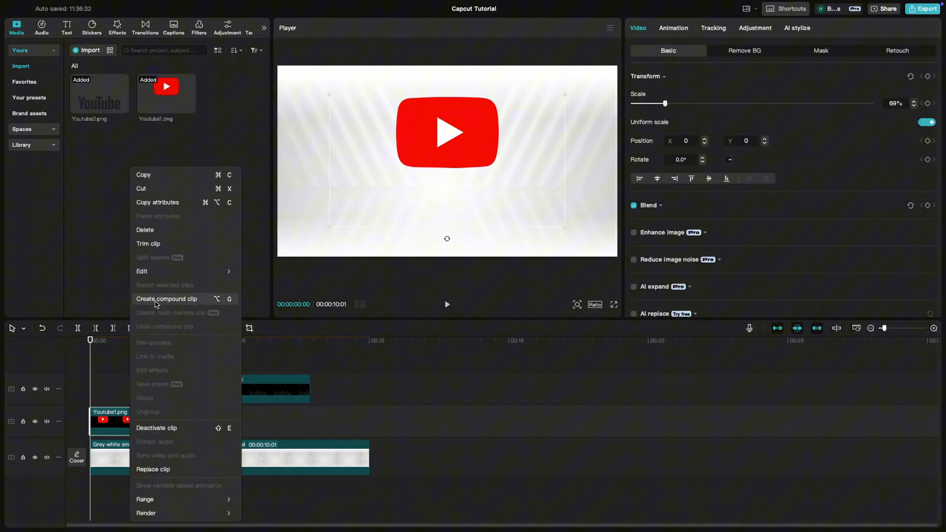
Convert the YouTube logo and wordmark image clips into separate compound clips
click(166, 298)
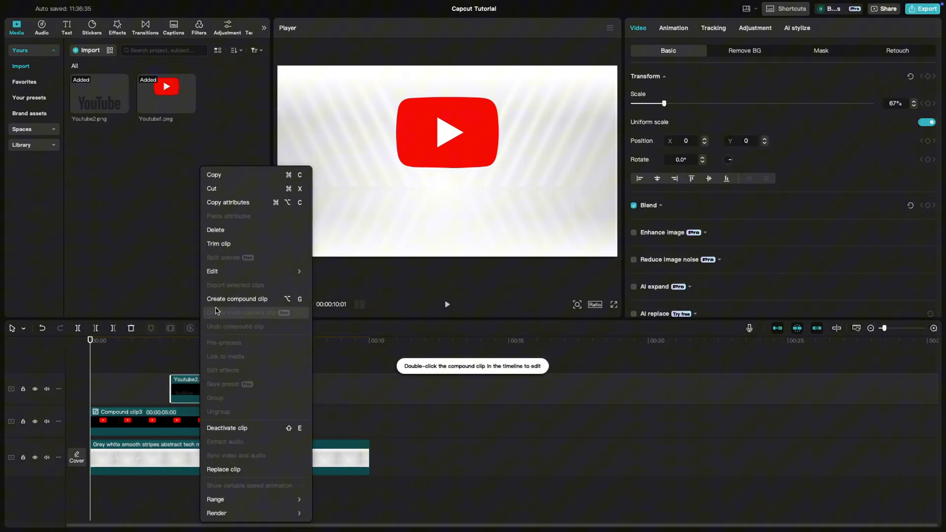
click(237, 299)
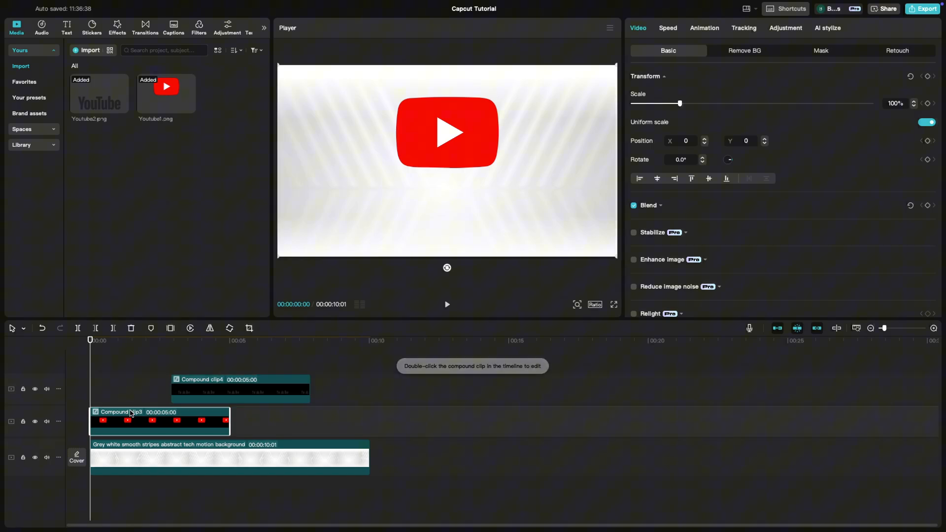
mouse_move(701, 19)
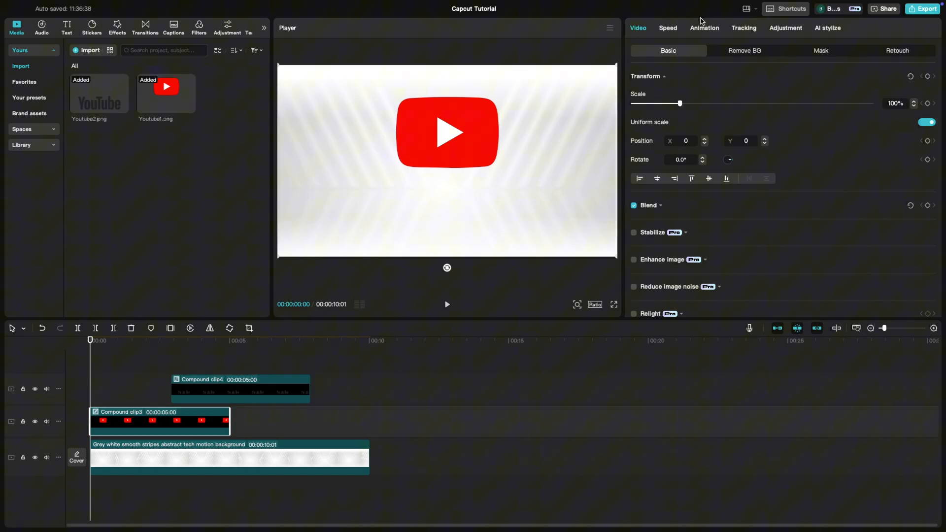
click(704, 27)
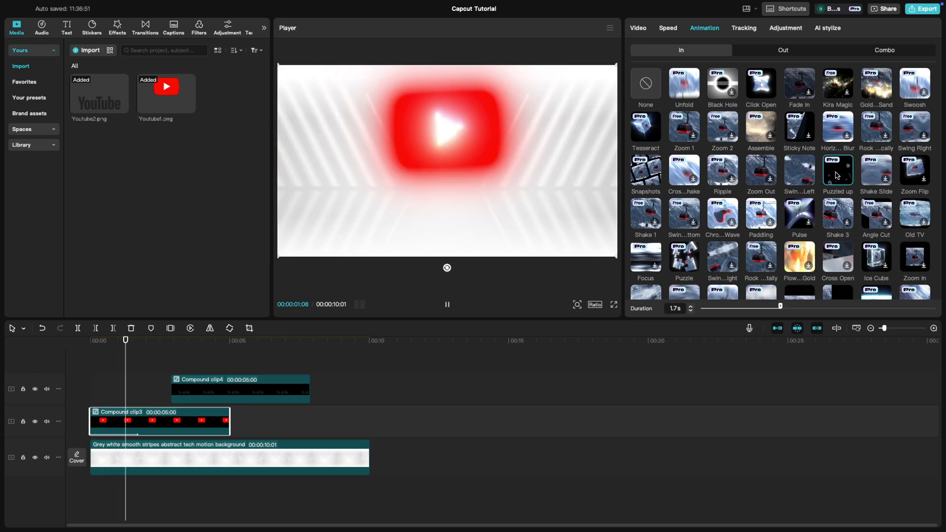
Apply the Shake 1 entrance animation to the wordmark compound clip
click(646, 84)
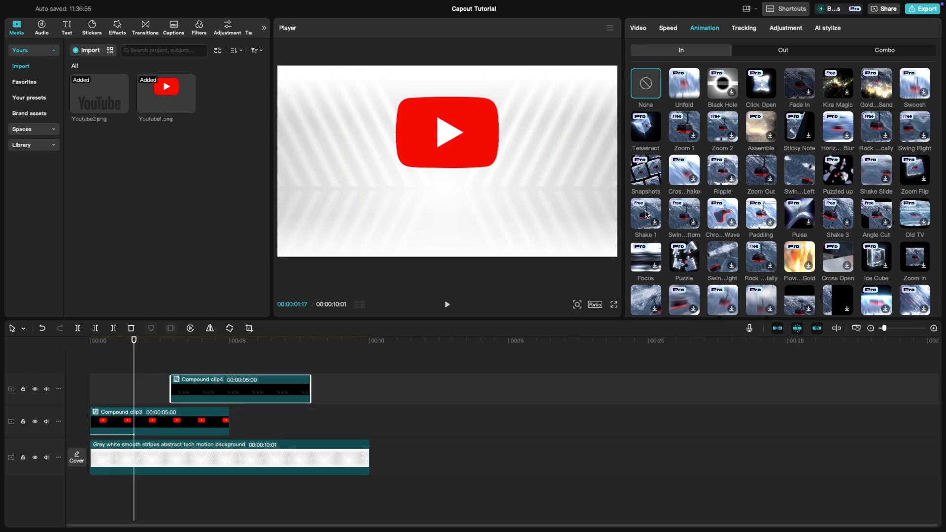
click(838, 172)
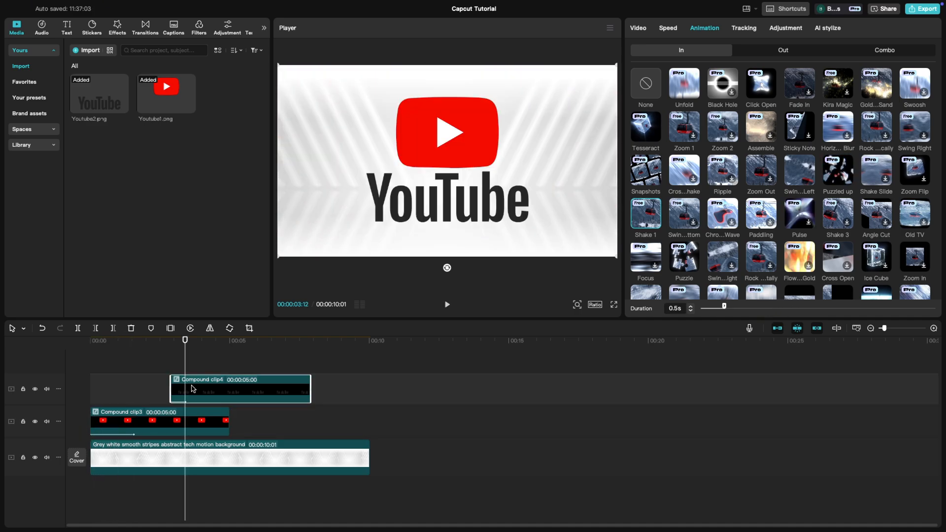
click(446, 304)
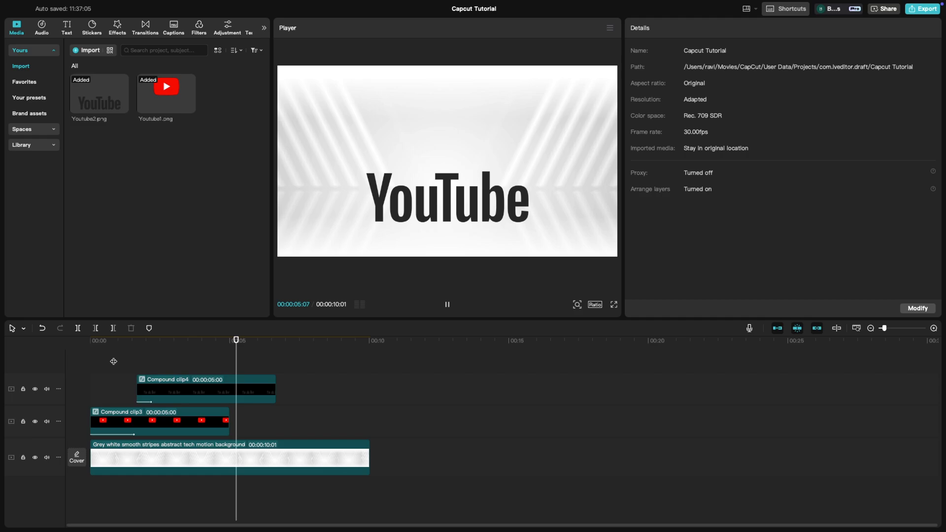
Return the playhead to the start and reselect the wordmark clip to align with the logo
click(182, 388)
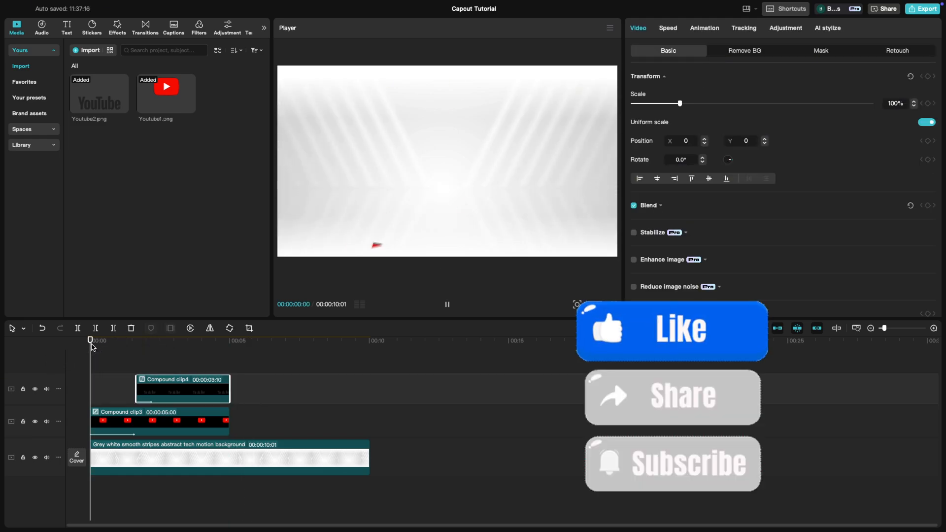
click(447, 304)
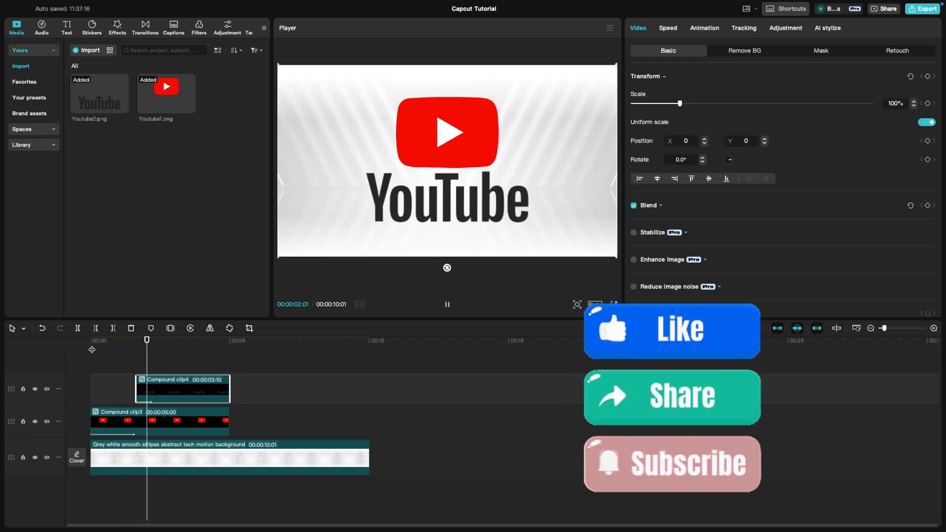